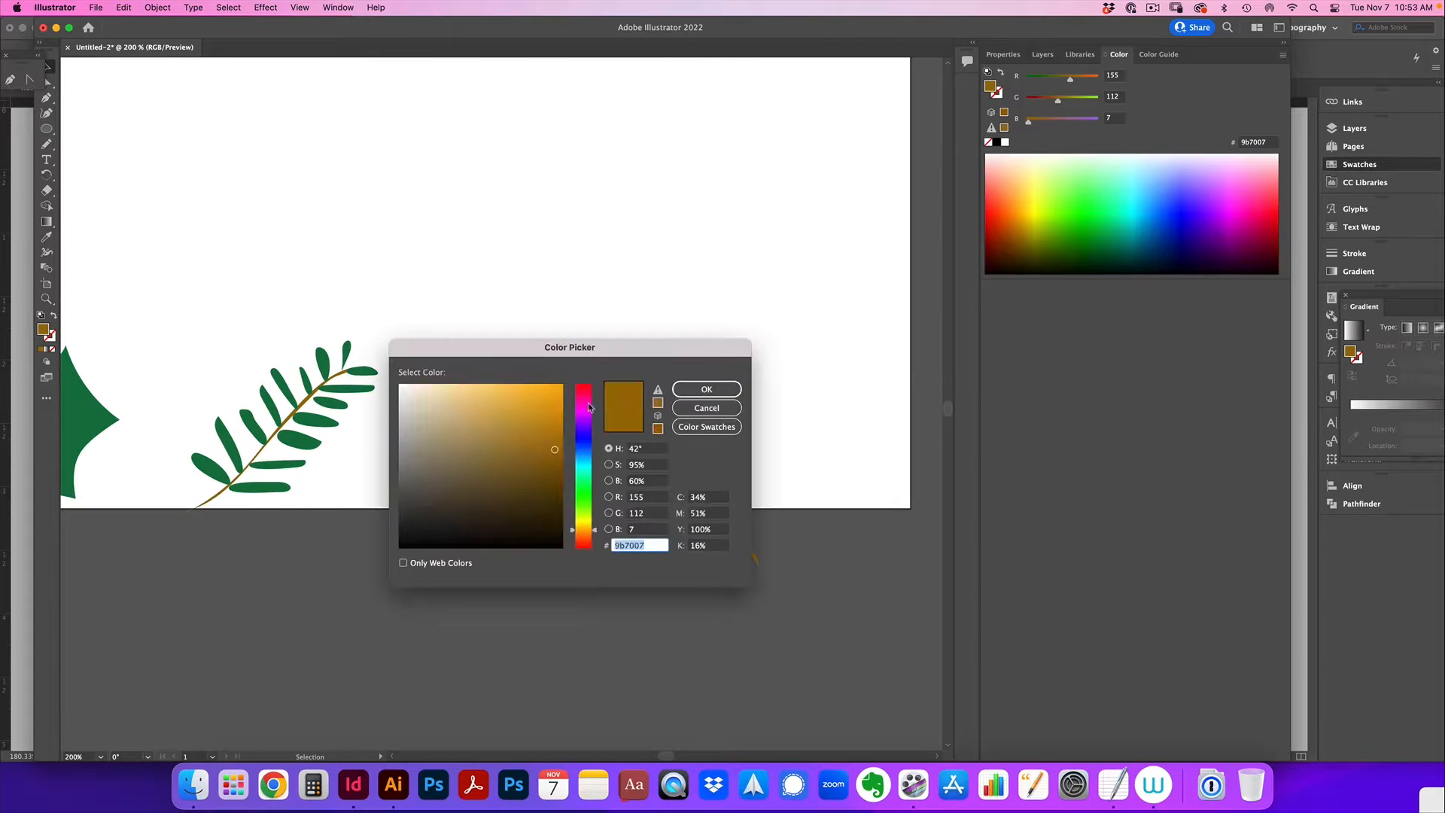
Confirm gold hex 9b7007 in the Color Picker.
{"action": "left_click", "coordinate": [707, 389]}
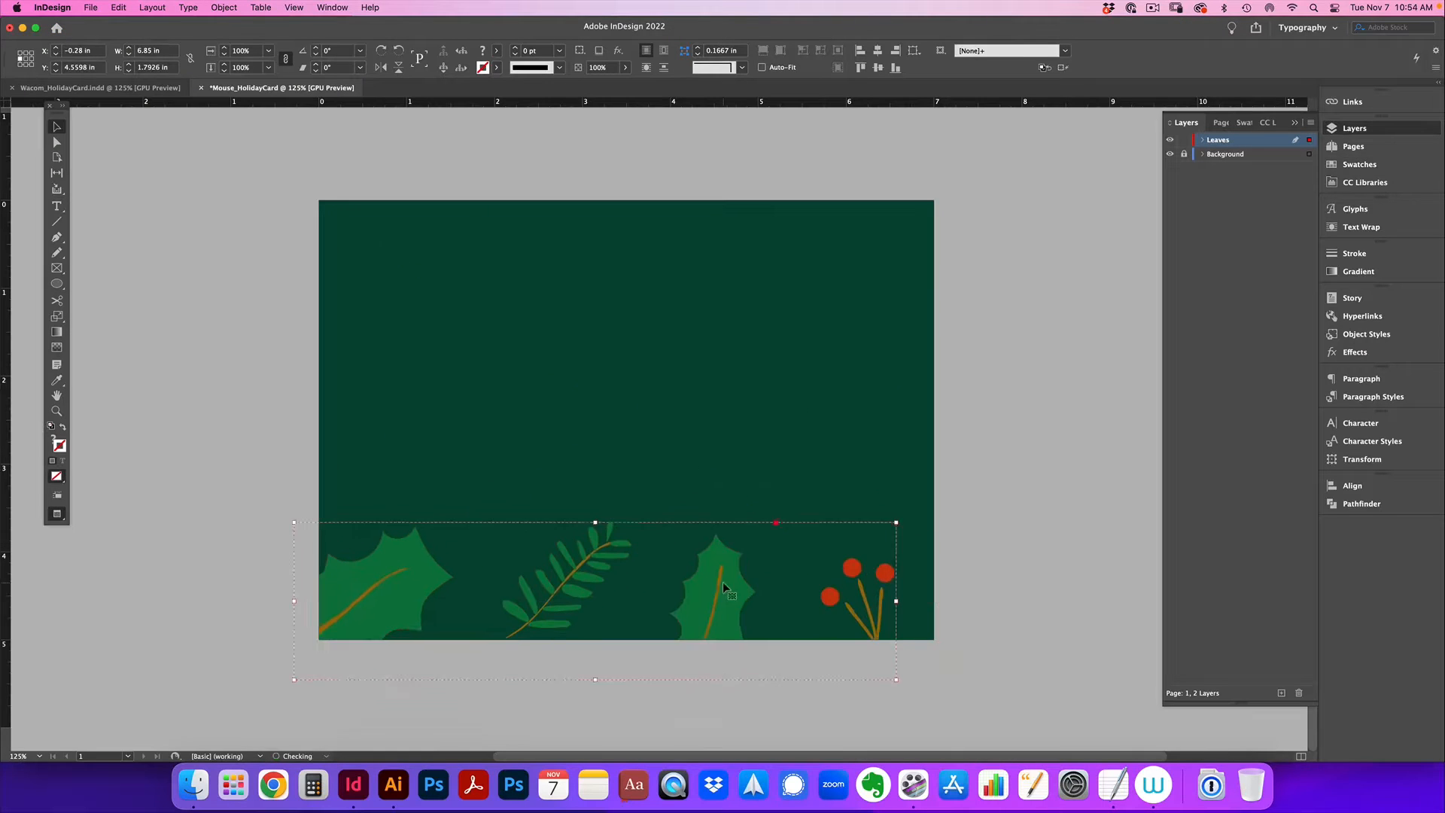
Duplicate the r16g119b65 green swatch with Yellow 73 and Black 14.
{"action": "double_click", "coordinate": [1208, 320]}
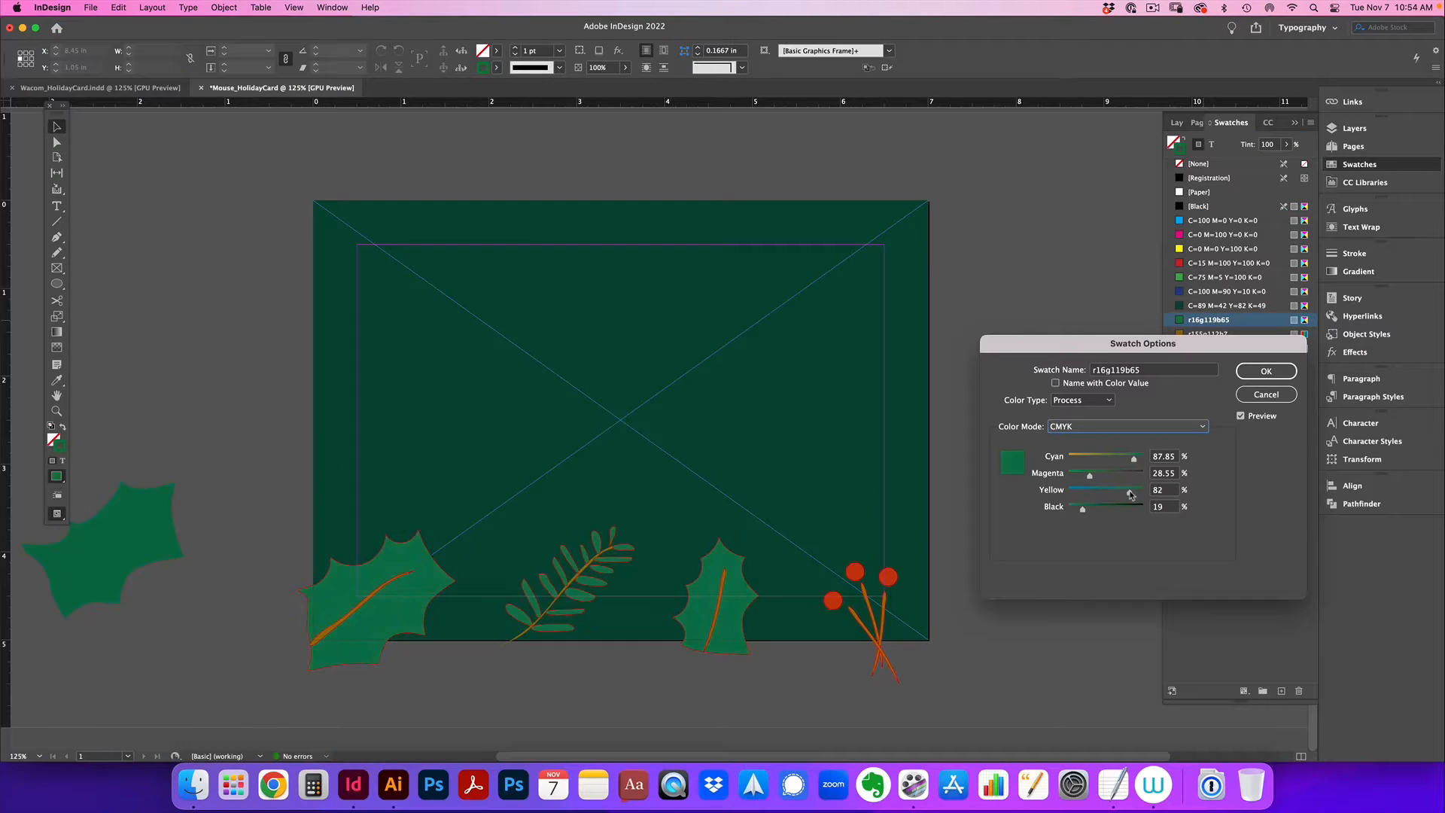
{"action": "left_click", "coordinate": [1265, 370]}
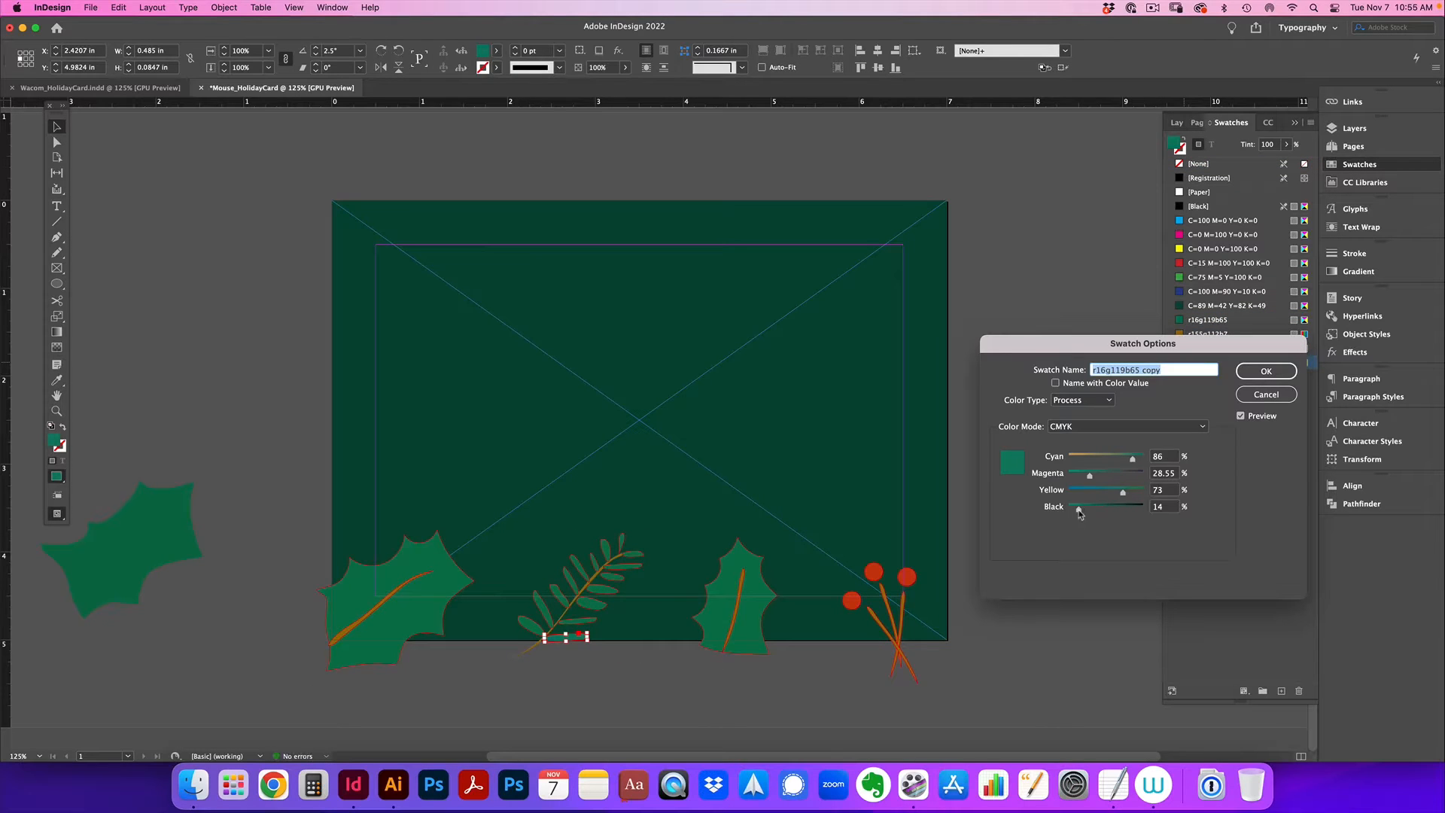
{"action": "left_click", "coordinate": [1265, 370]}
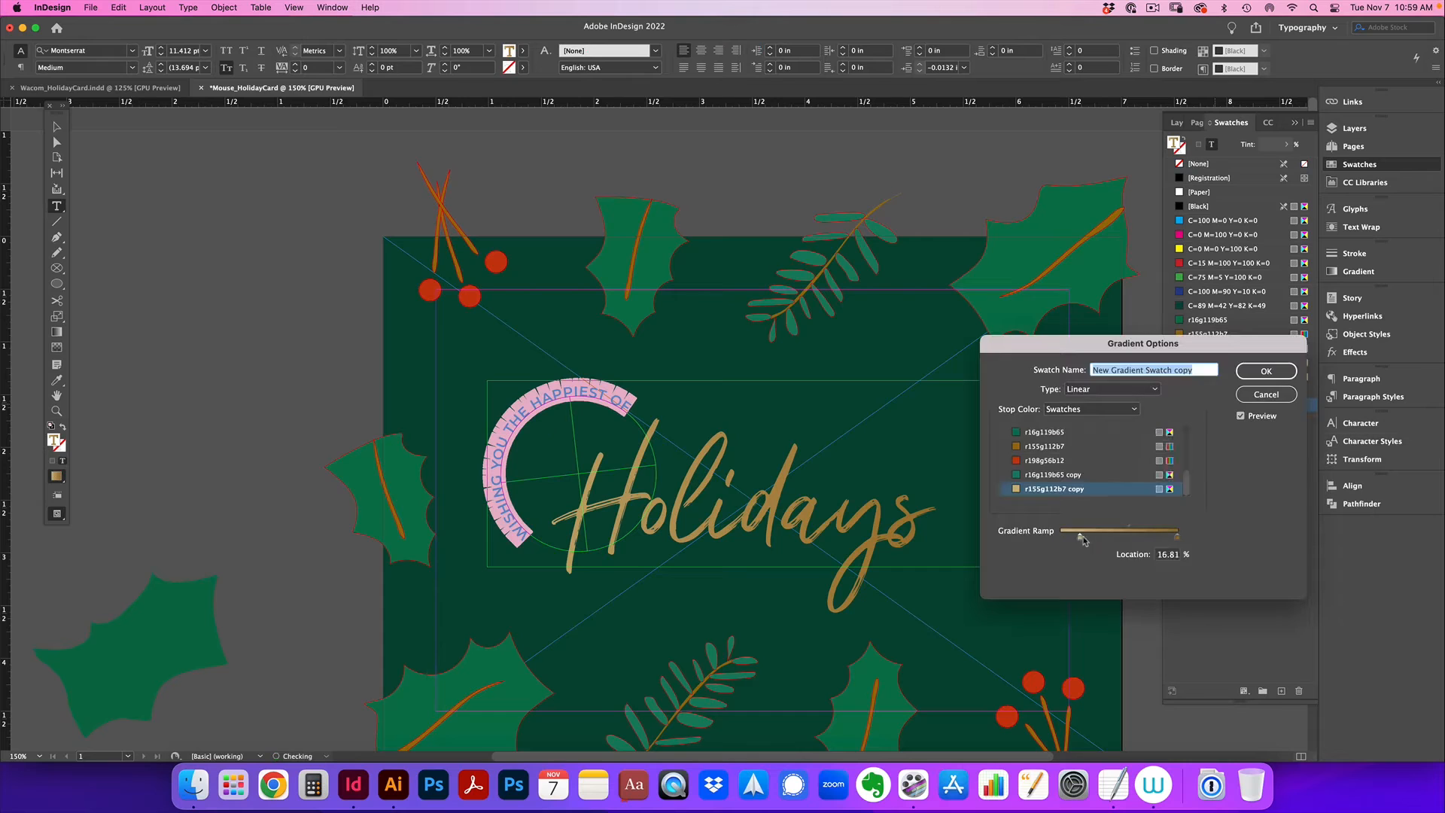
Apply the copied gold gradient swatch to the curved subtitle text.
{"action": "left_click", "coordinate": [1265, 370]}
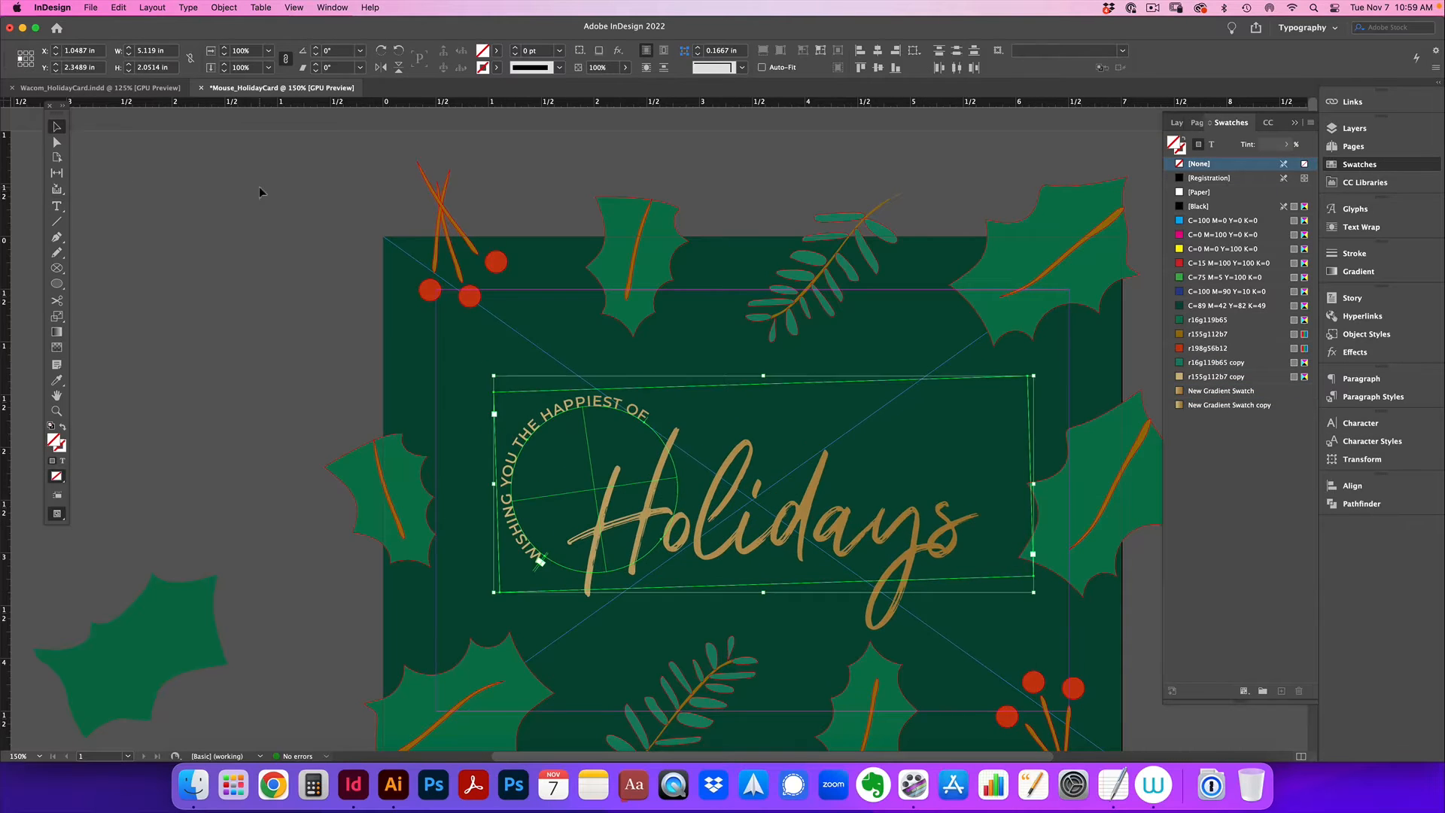